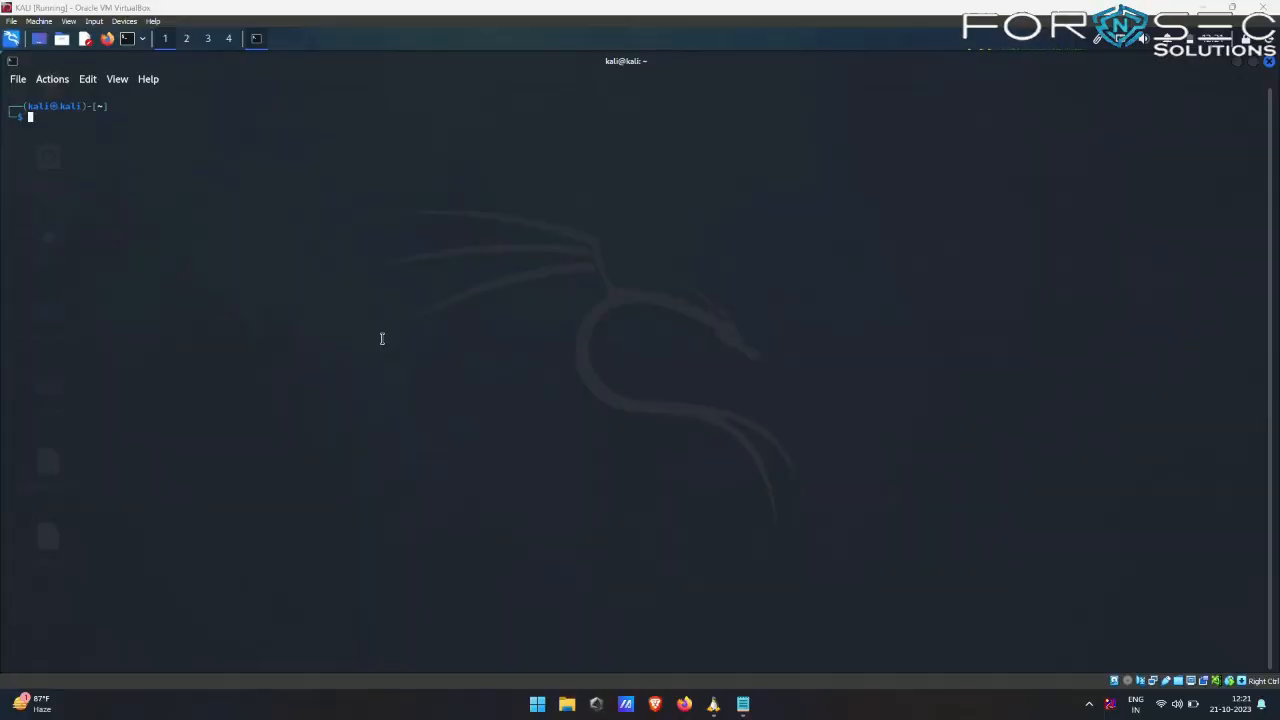
mouse_move(444, 344)
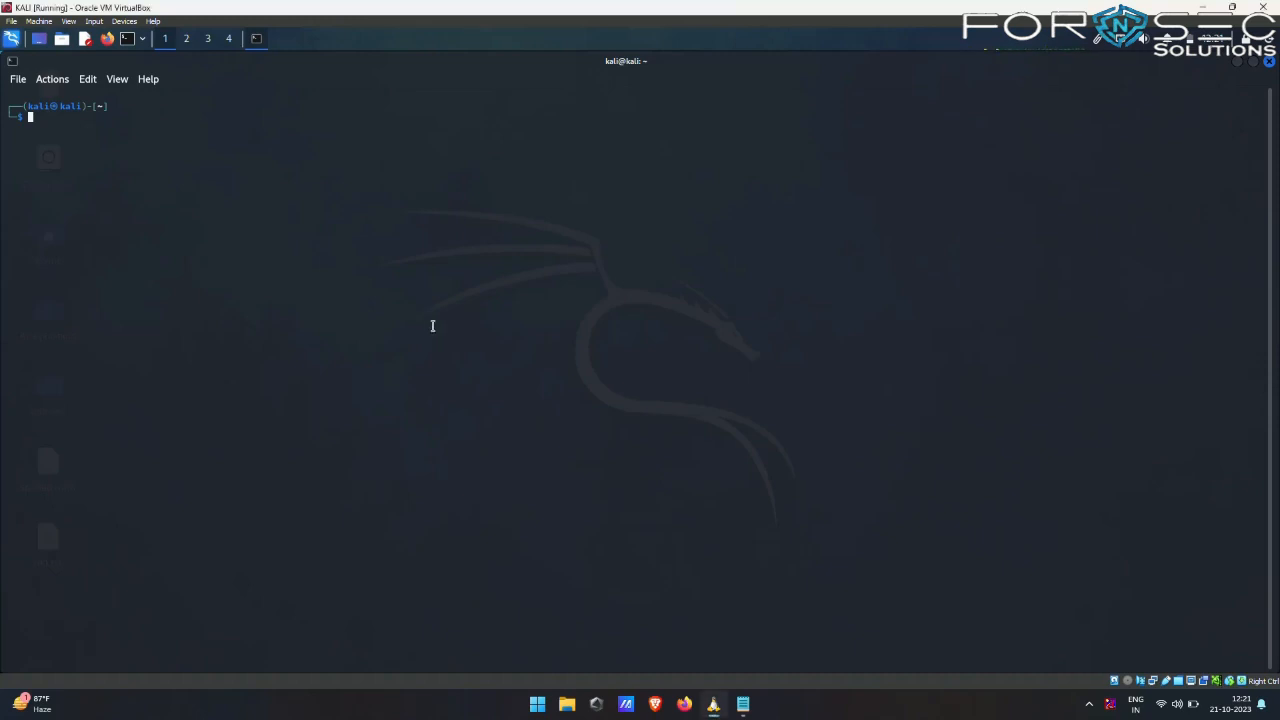
Step: Enter the nikto command name at the shell prompt without running it yet
type("nikto")
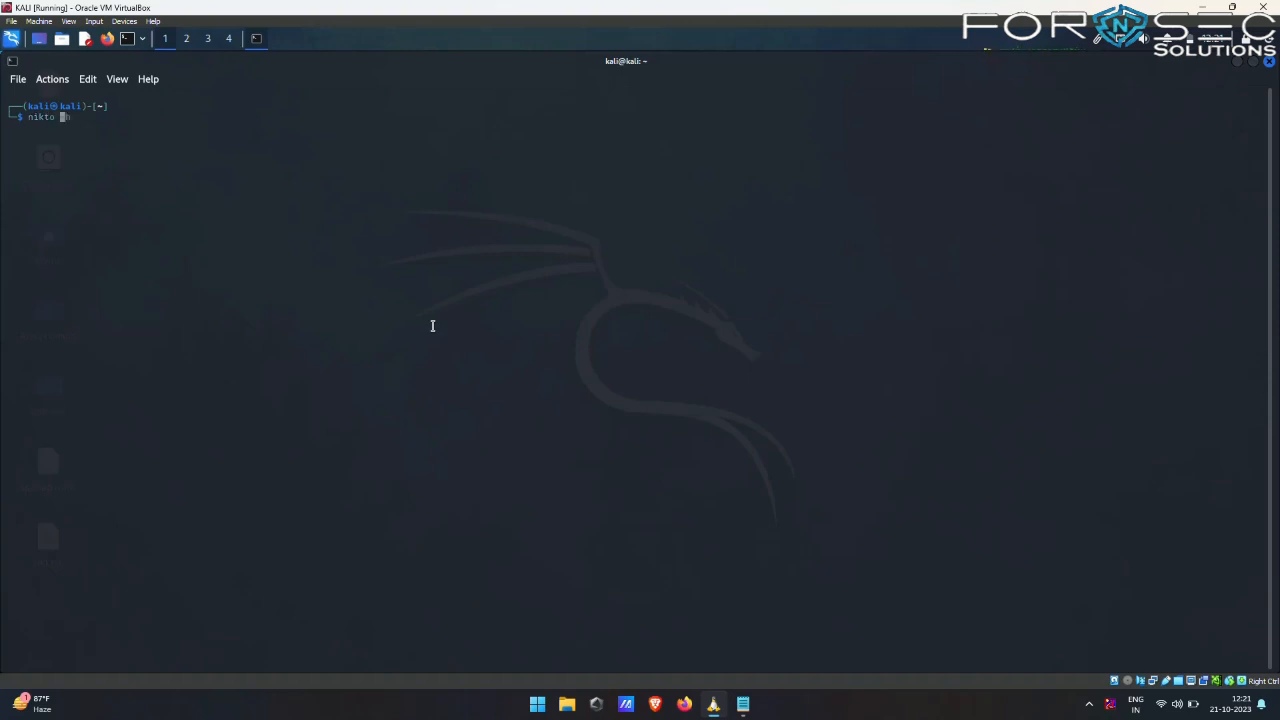
Step: Run nikto with no target and read through its printed options and usage help
key("Return")
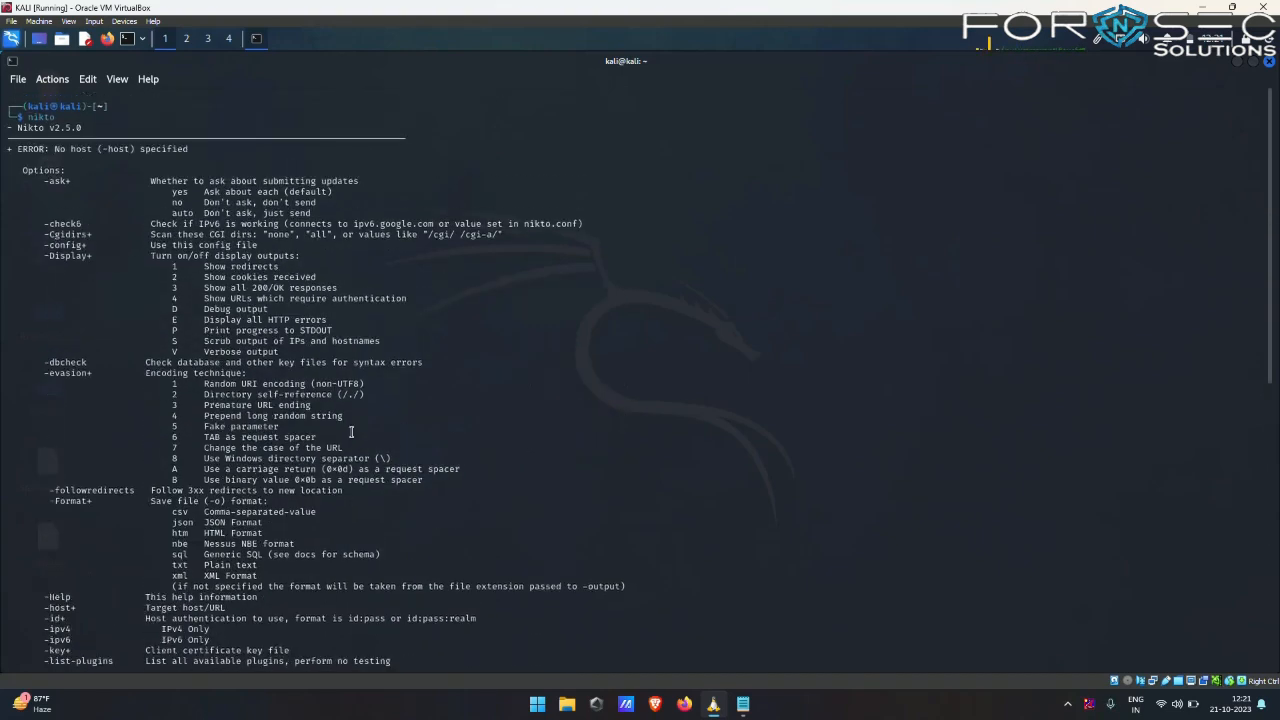
mouse_move(108, 172)
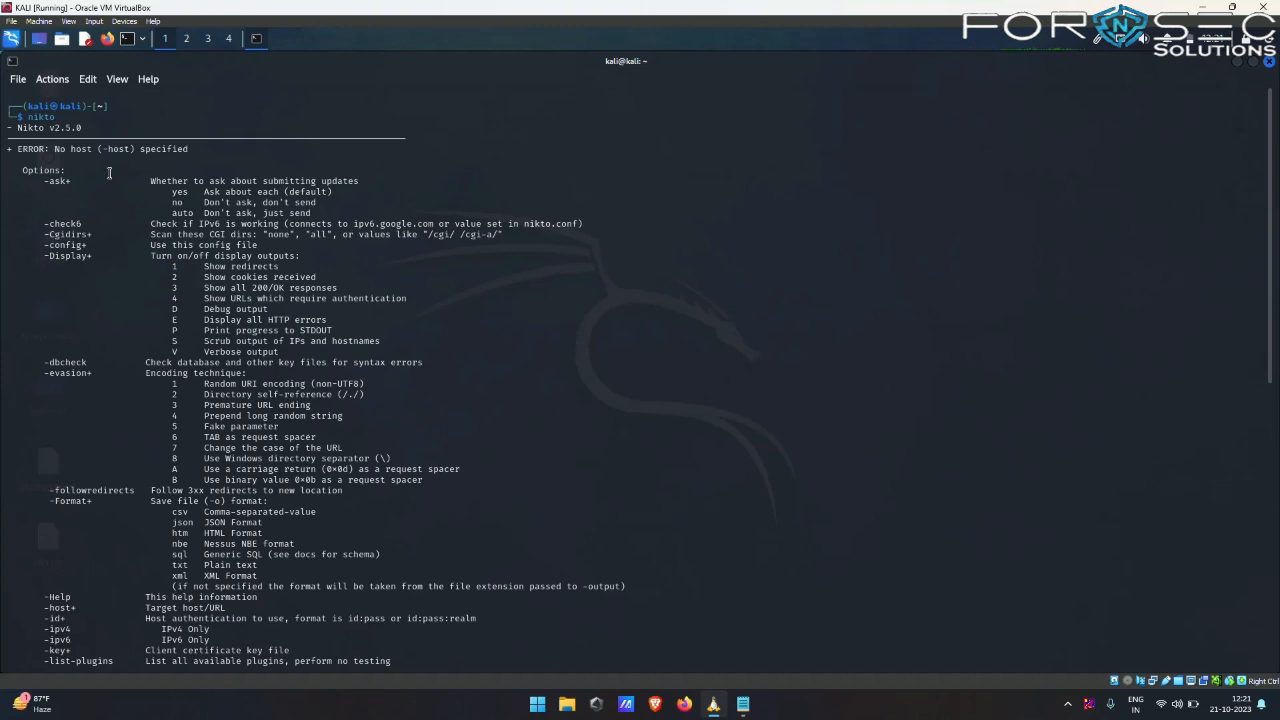
mouse_move(60, 198)
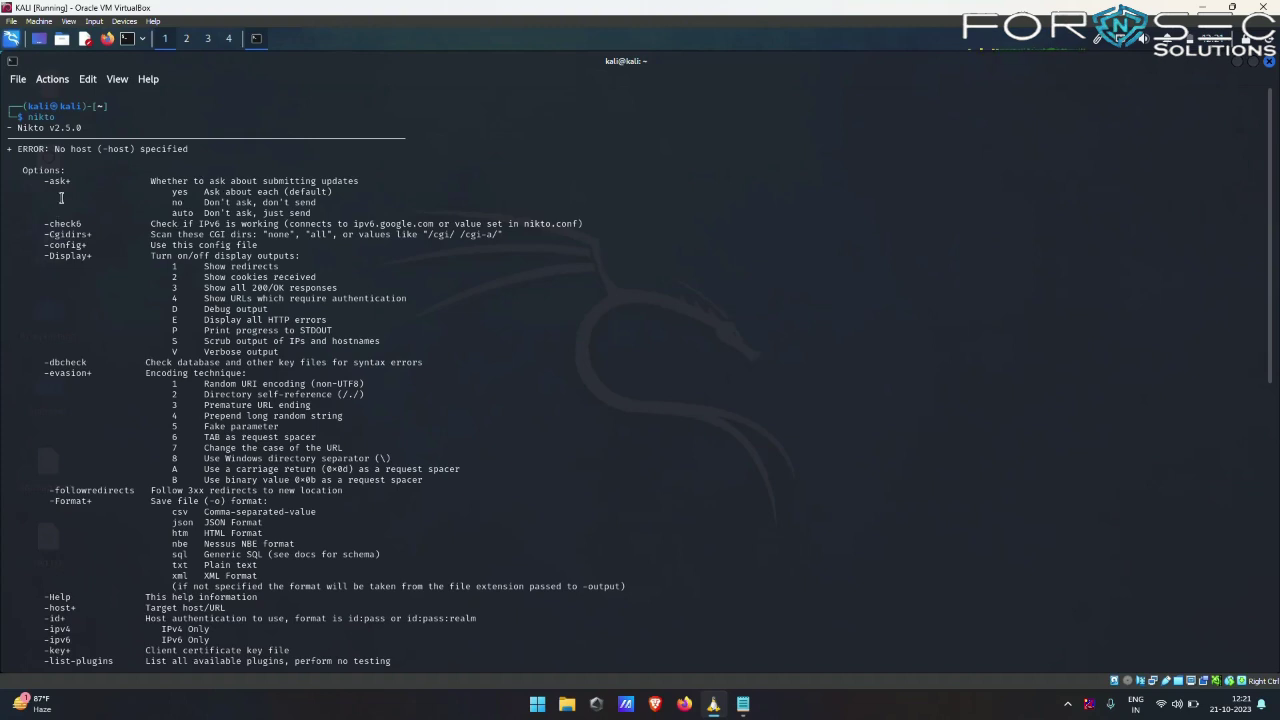
mouse_move(102, 192)
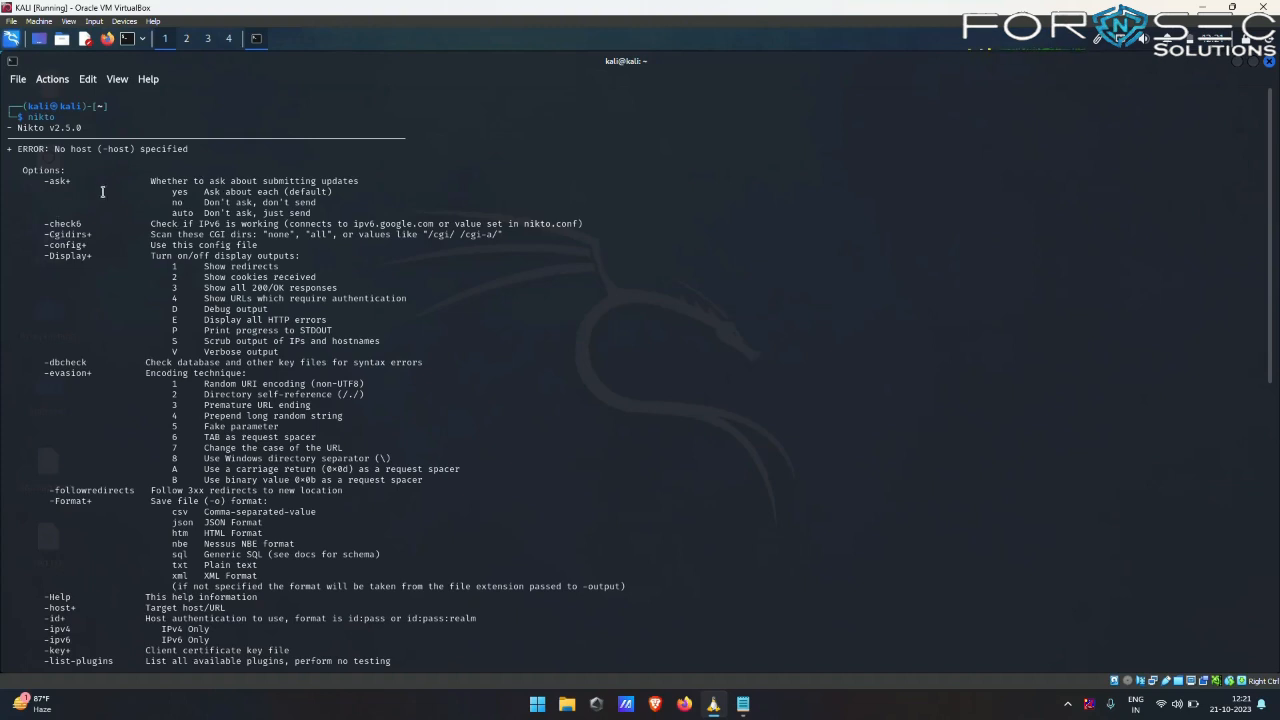
scroll("down", 3)
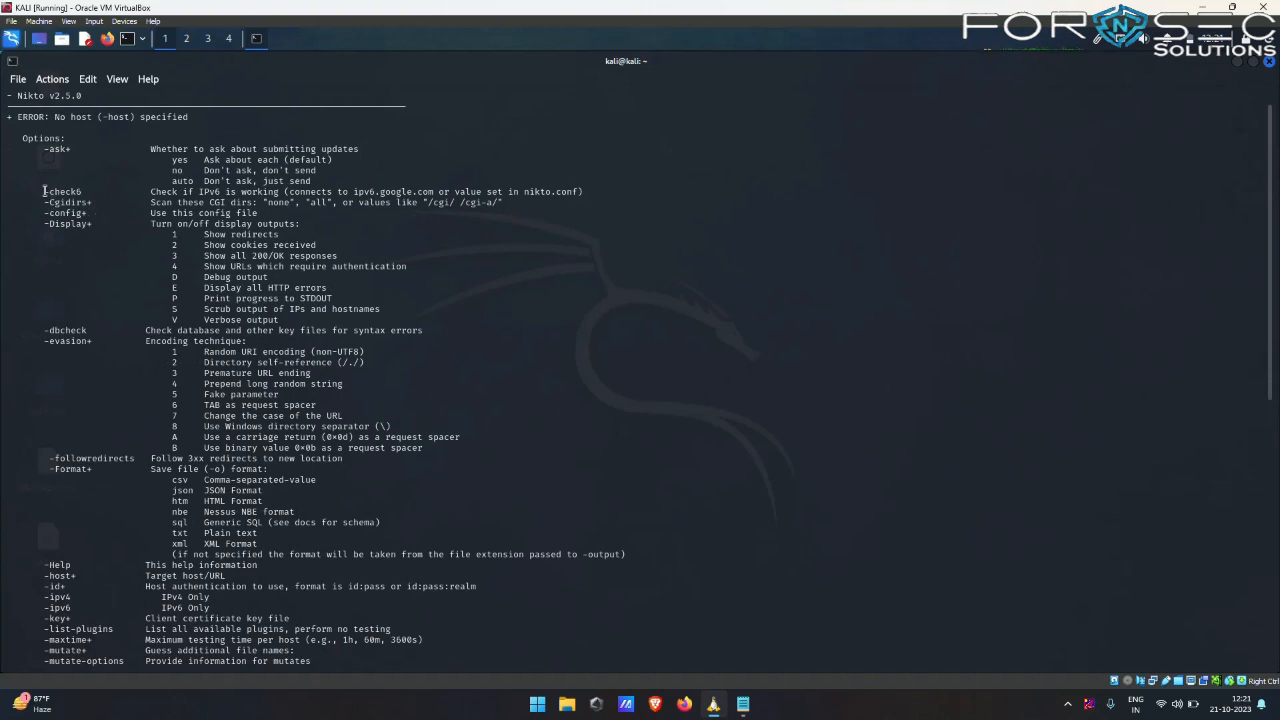
double_click(60, 192)
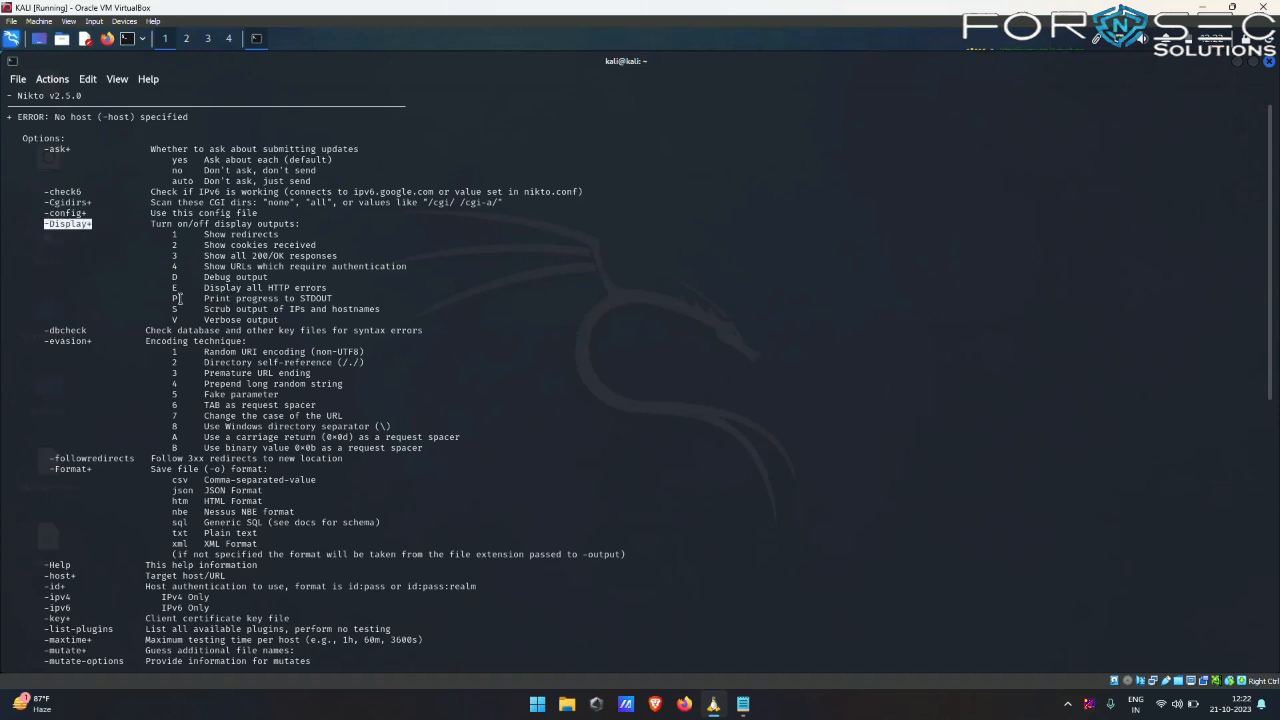
mouse_move(204, 392)
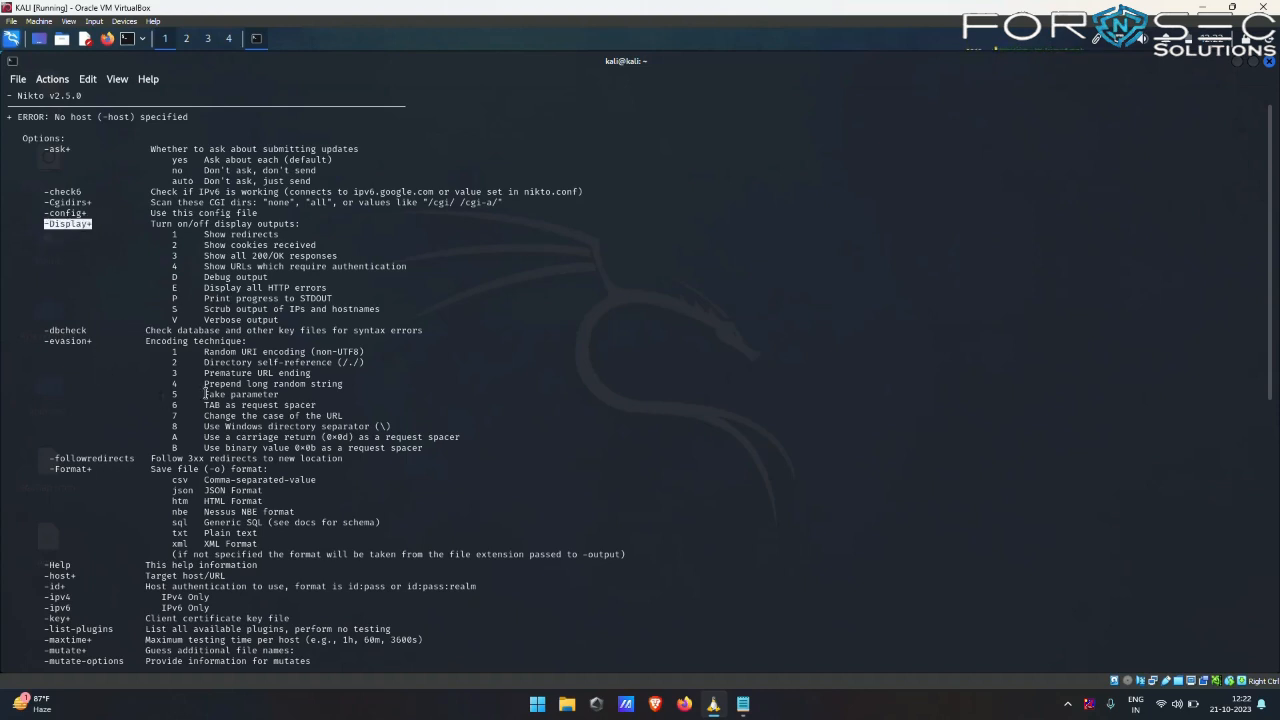
scroll("down", 3)
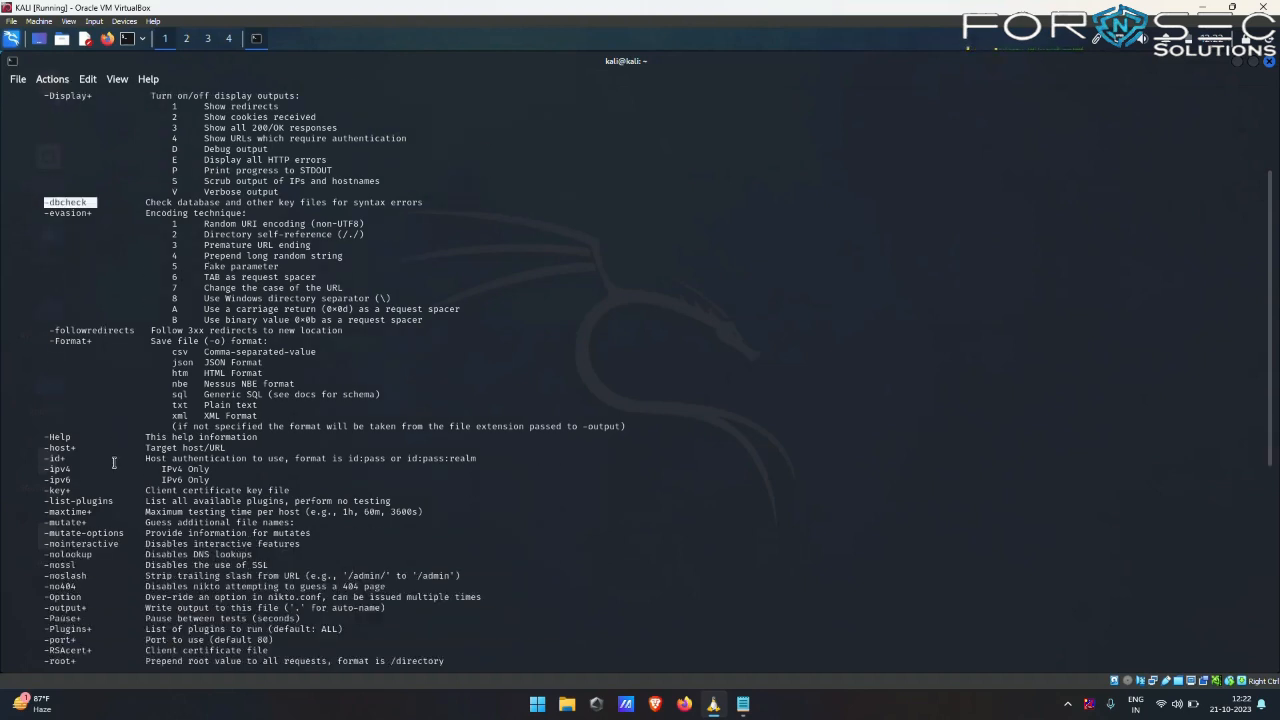
scroll("down", 3)
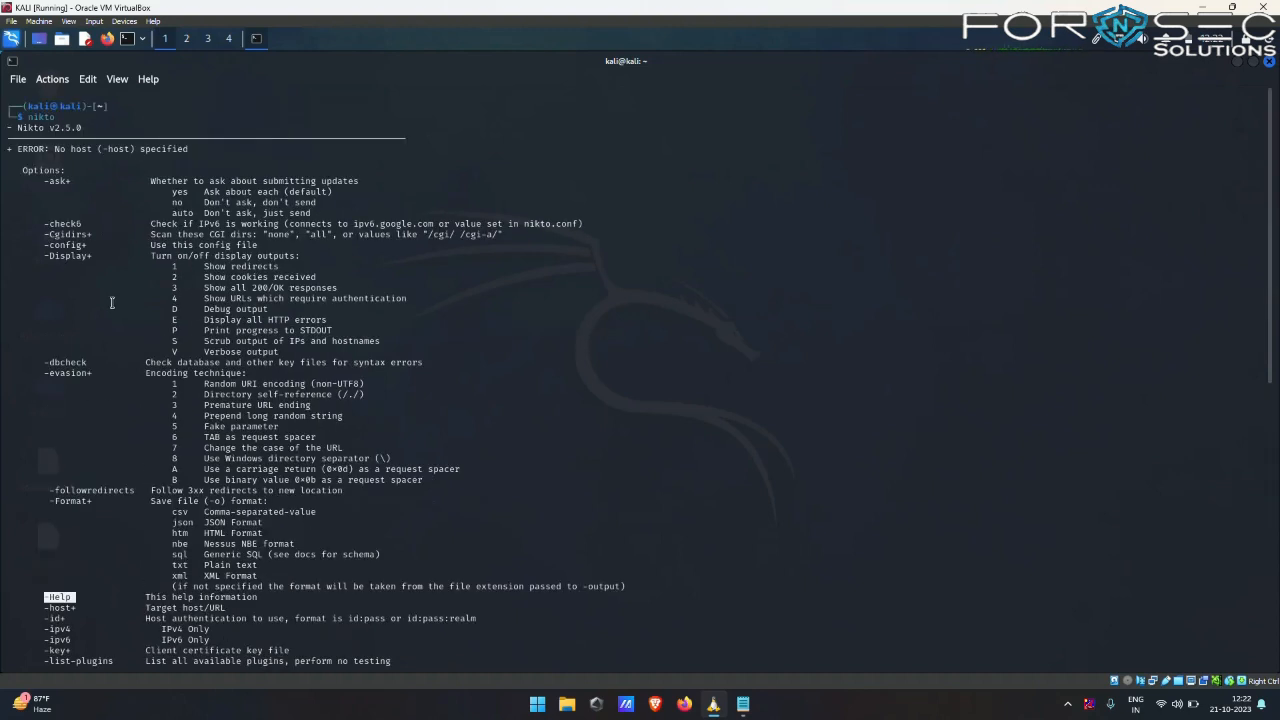
mouse_move(196, 260)
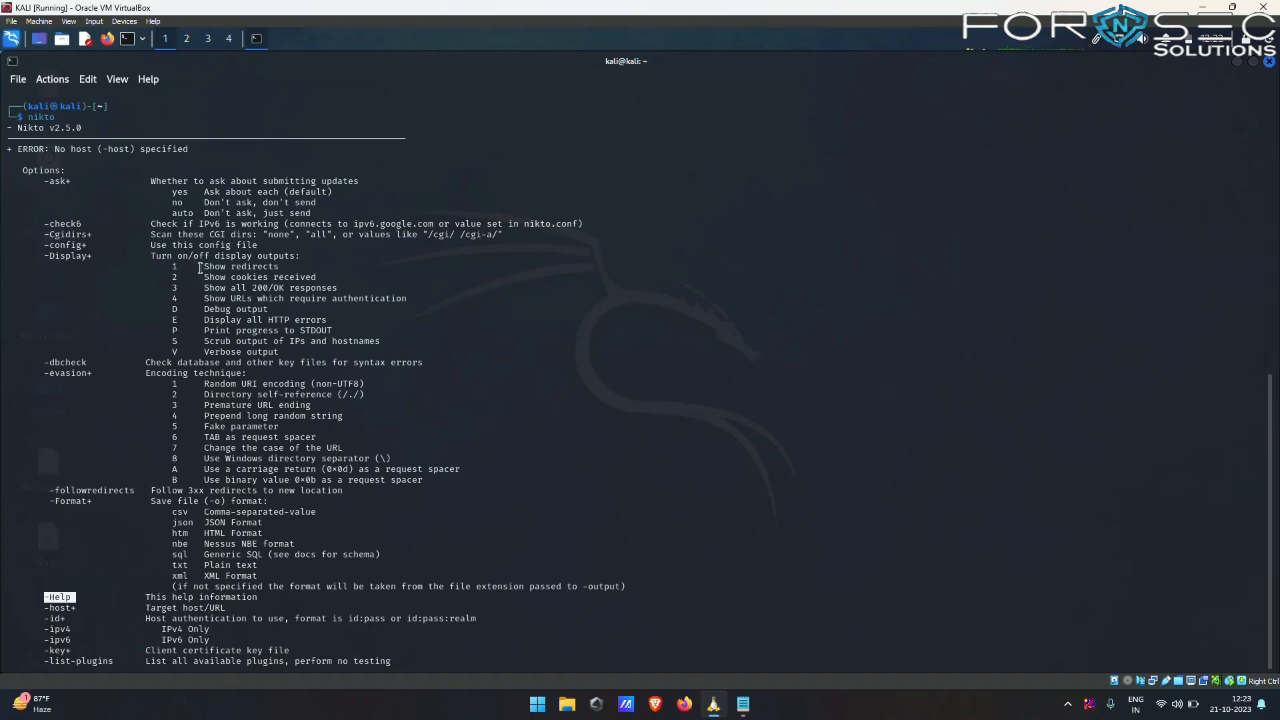
scroll("down", 3)
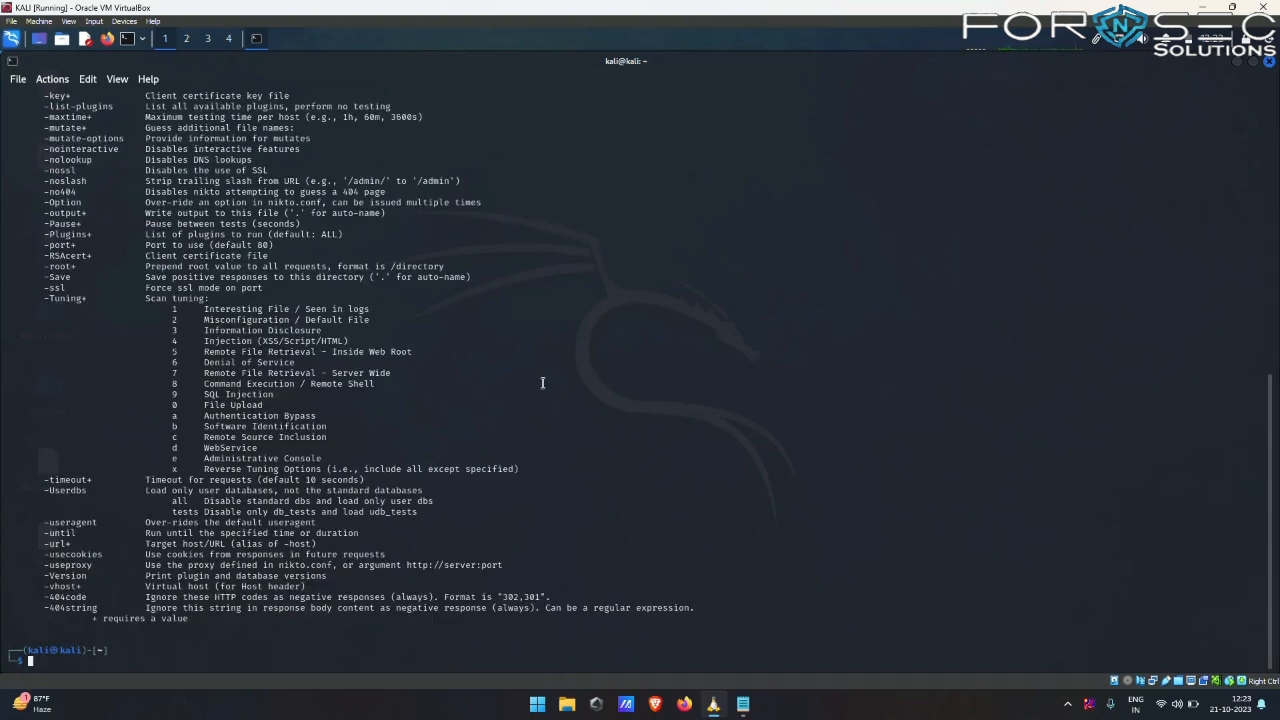
mouse_move(684, 690)
type("dvwa")
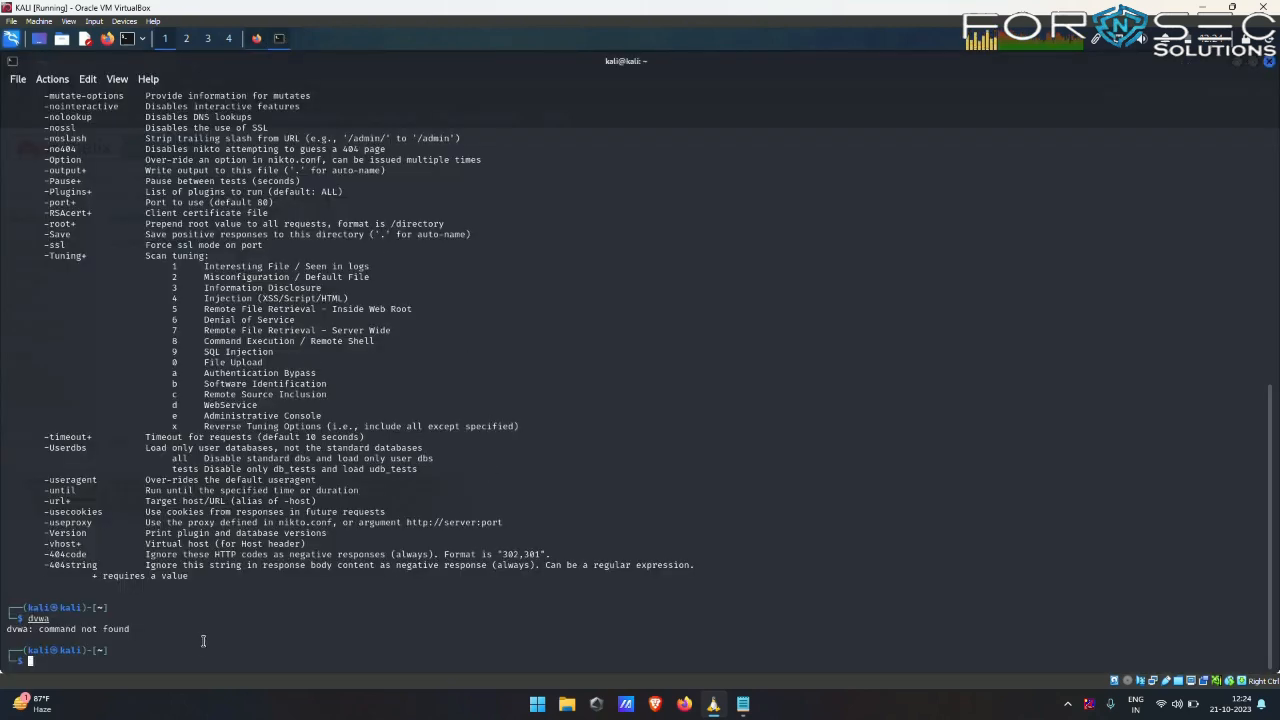
type("nikto")
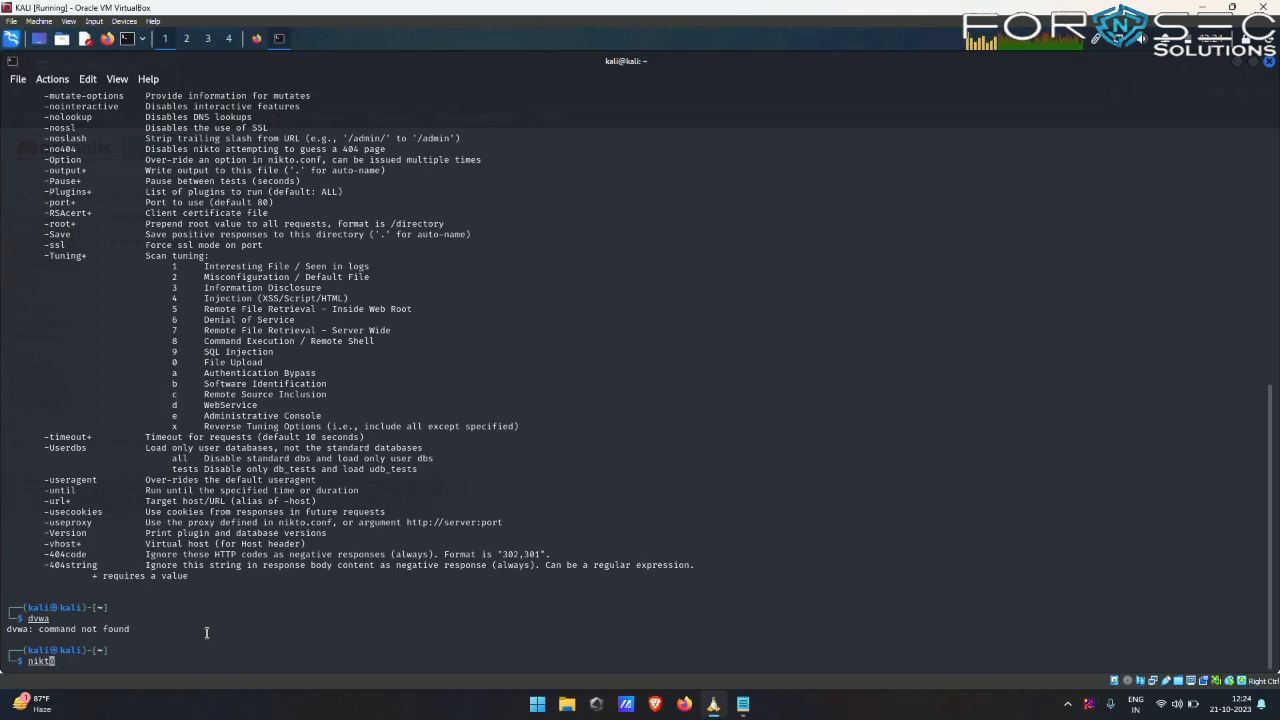
type("-h")
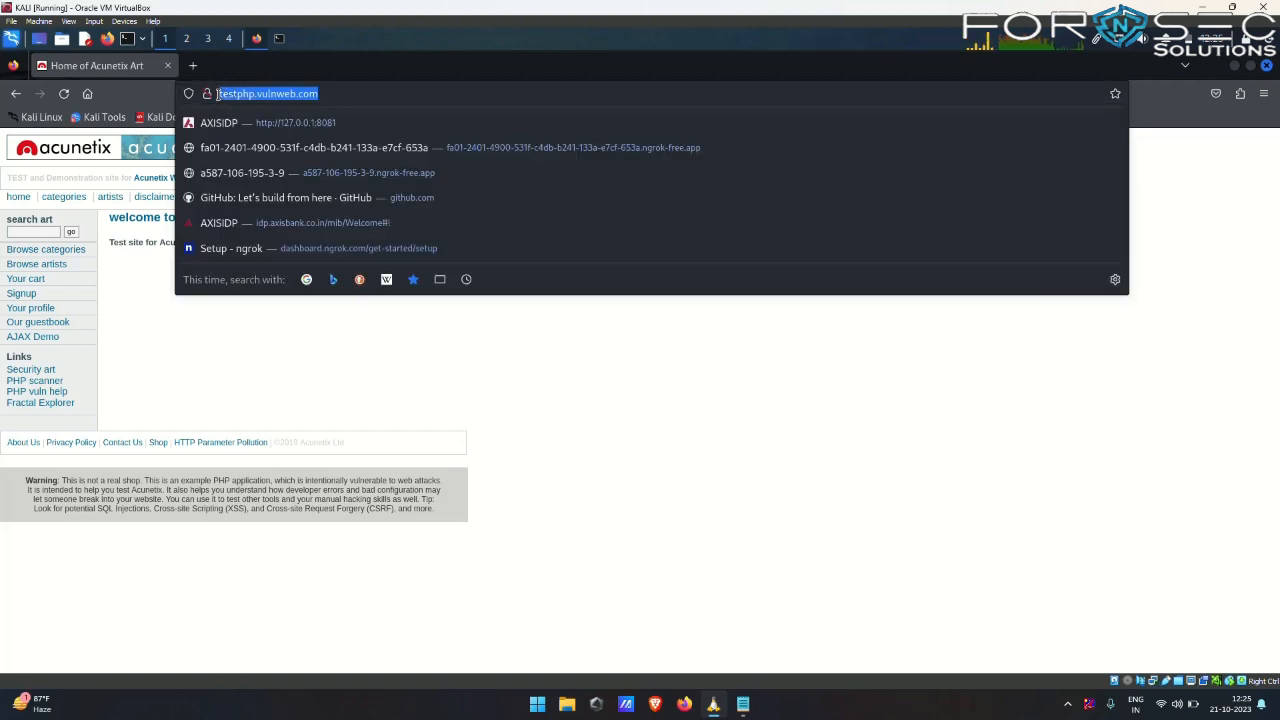
right_click(266, 94)
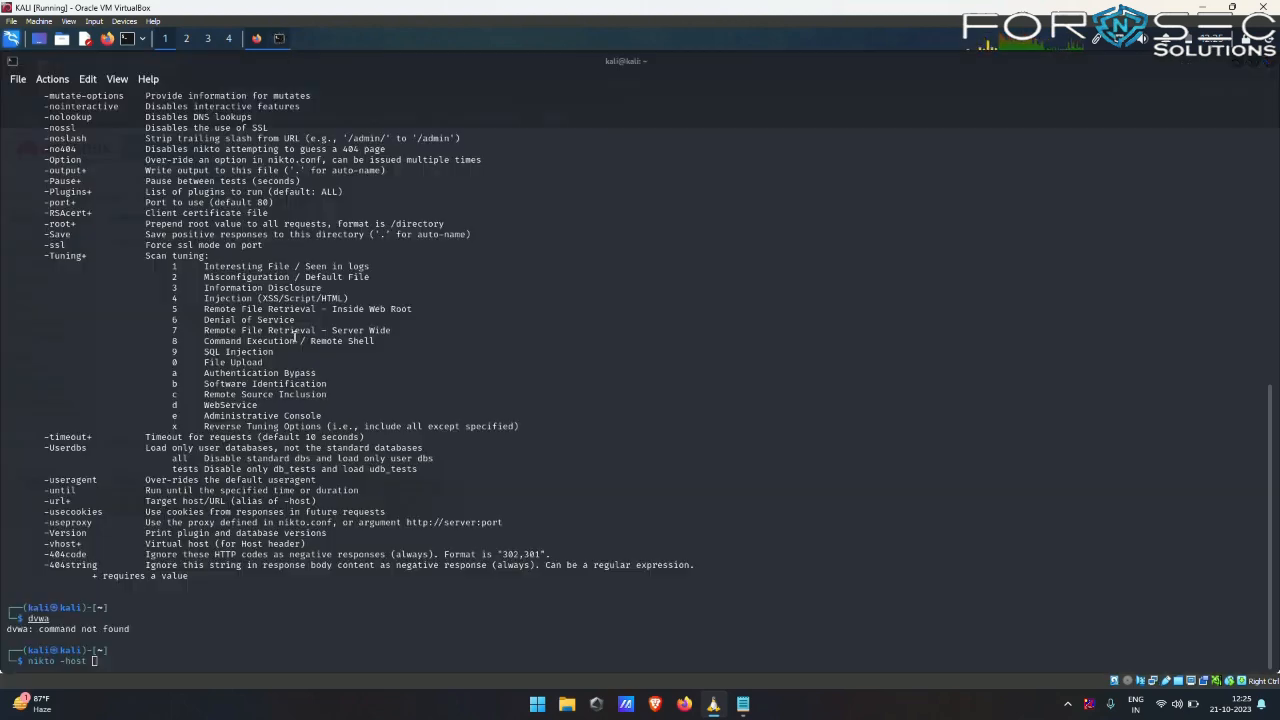
type("http://testphp.vulnweb.com/")
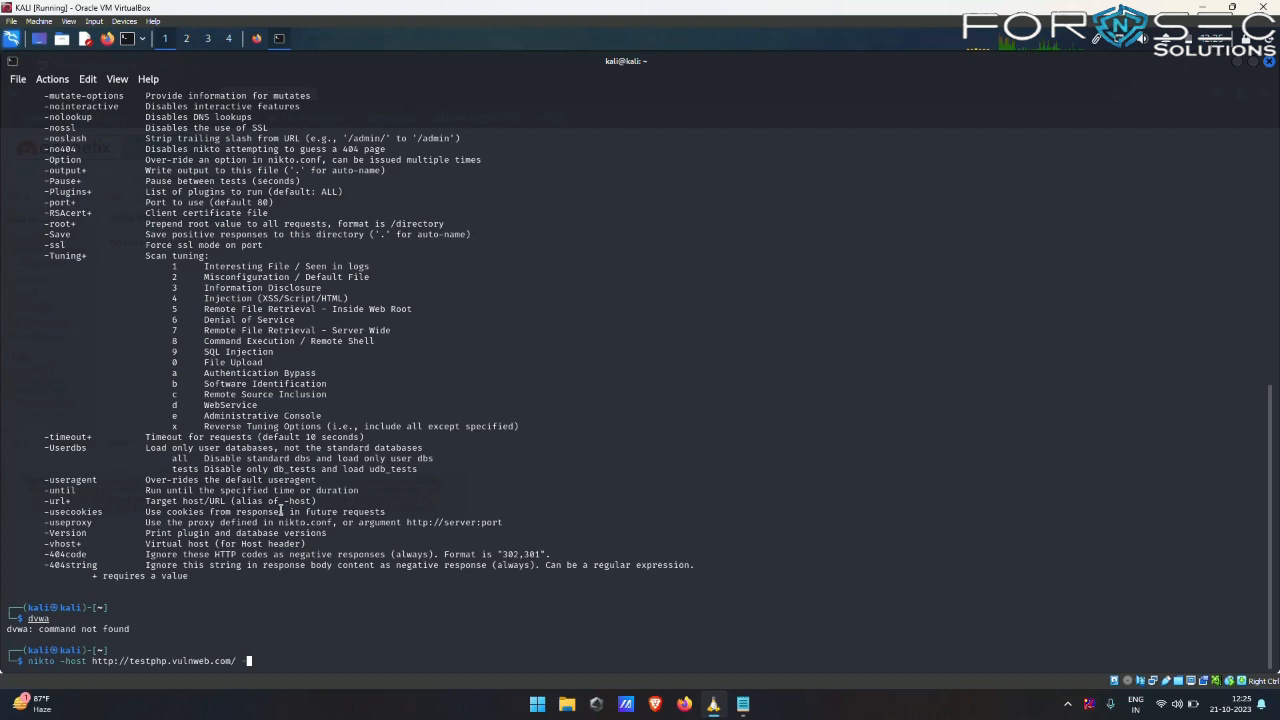
Step: Add the -output option so results are saved to output.txt
type("-out")
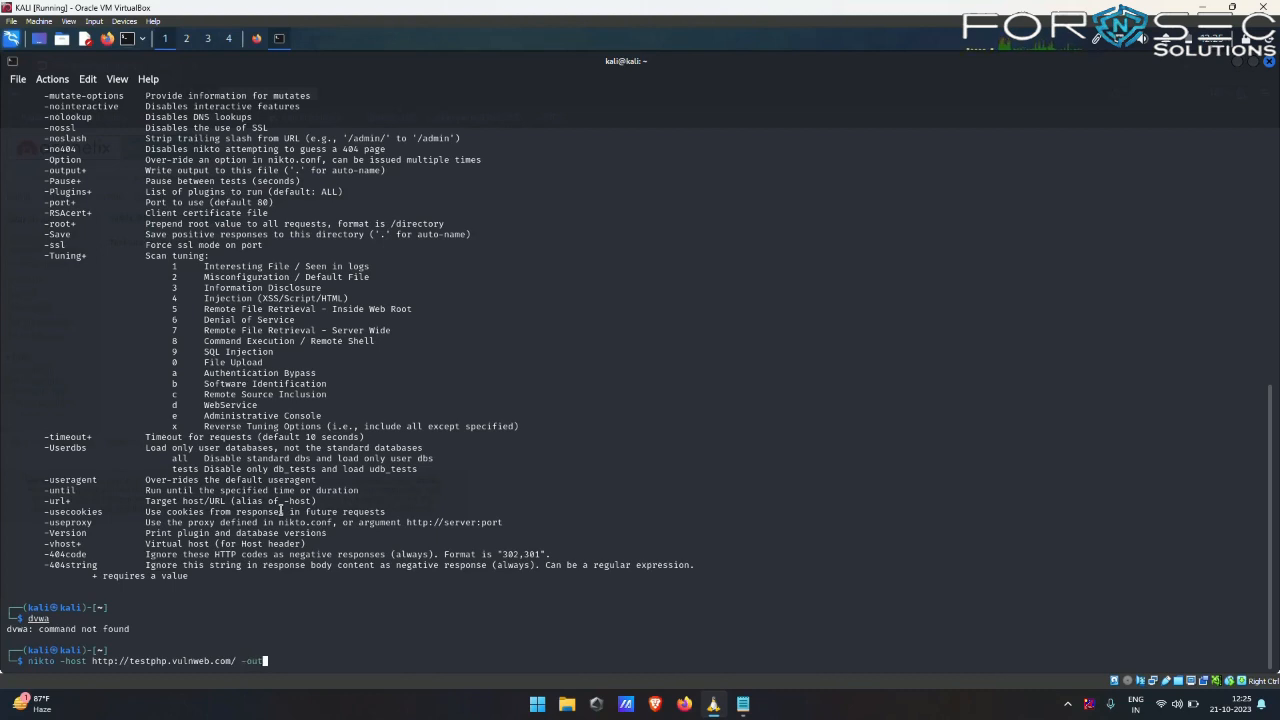
type("put")
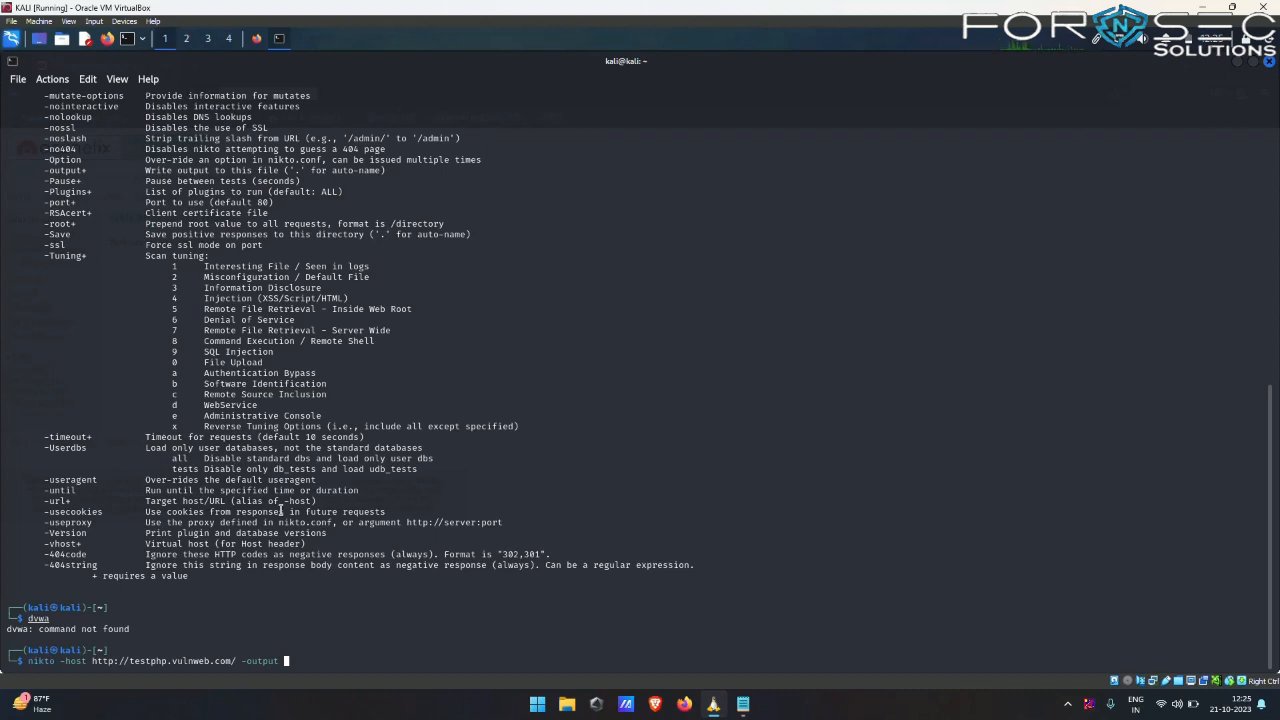
type("o")
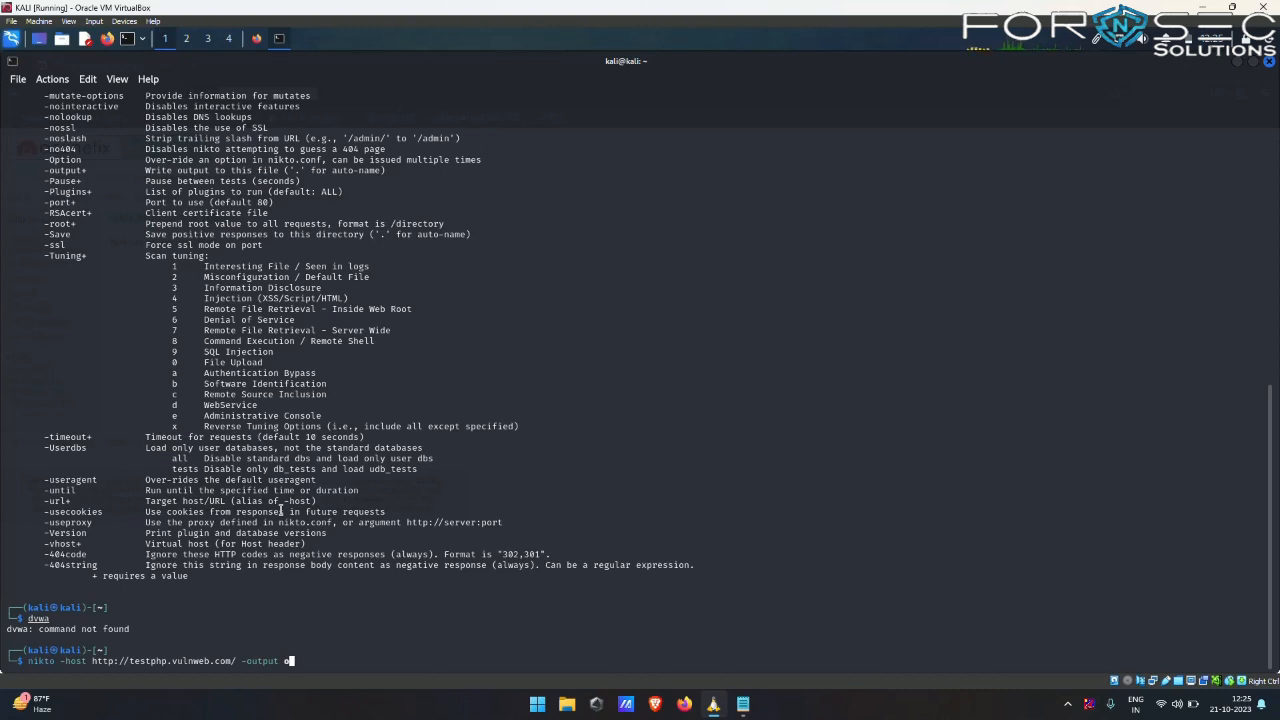
type("utput")
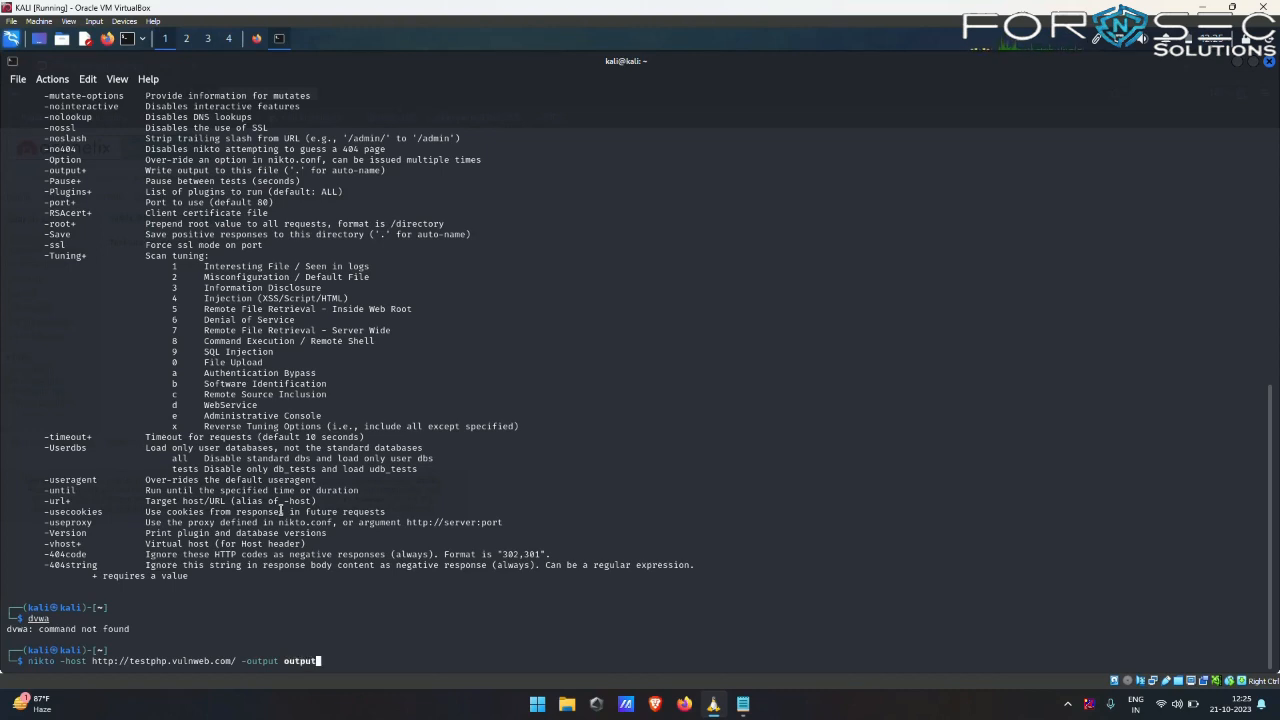
type(".t")
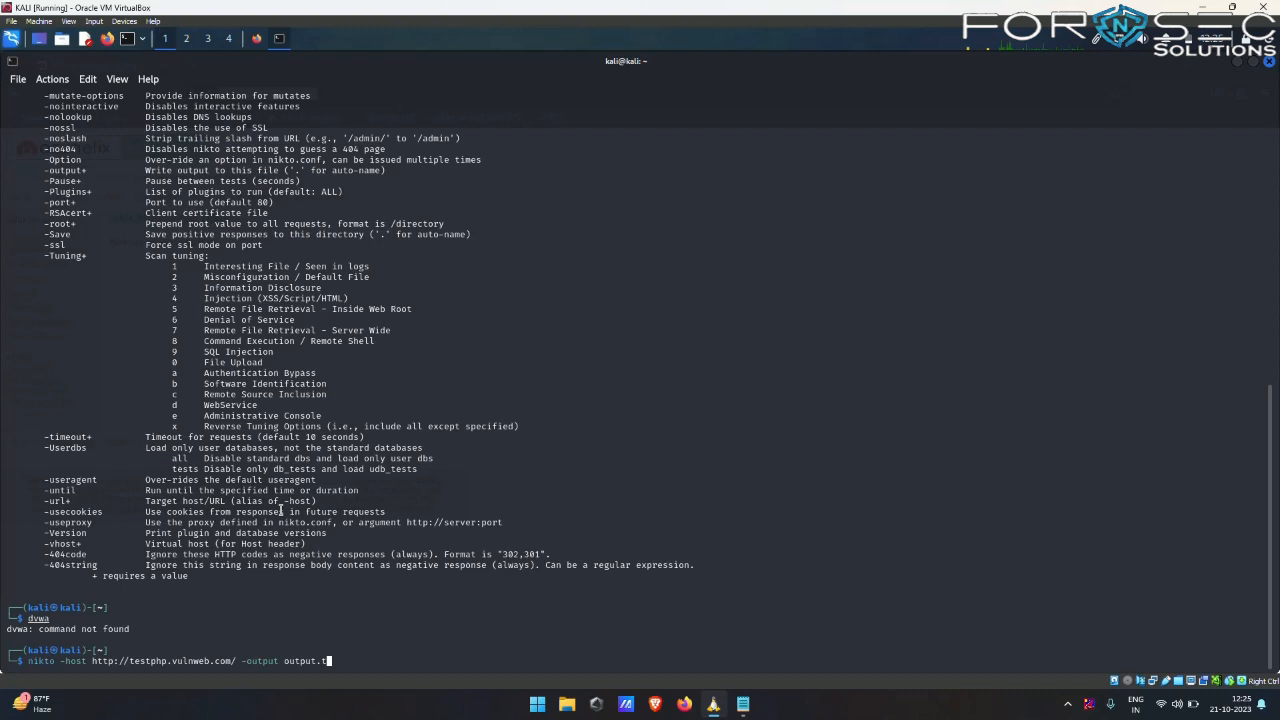
Step: Execute the scan and review the reported target IP, port, server and header findings
key("Return")
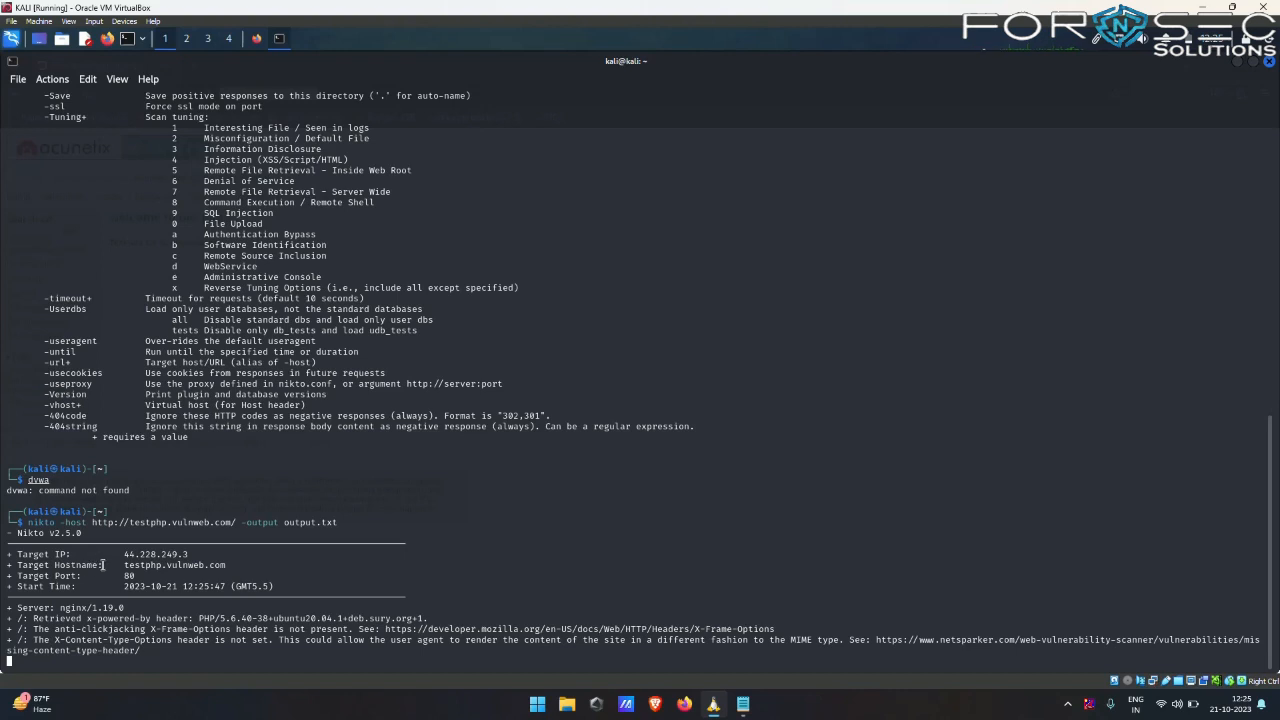
double_click(156, 554)
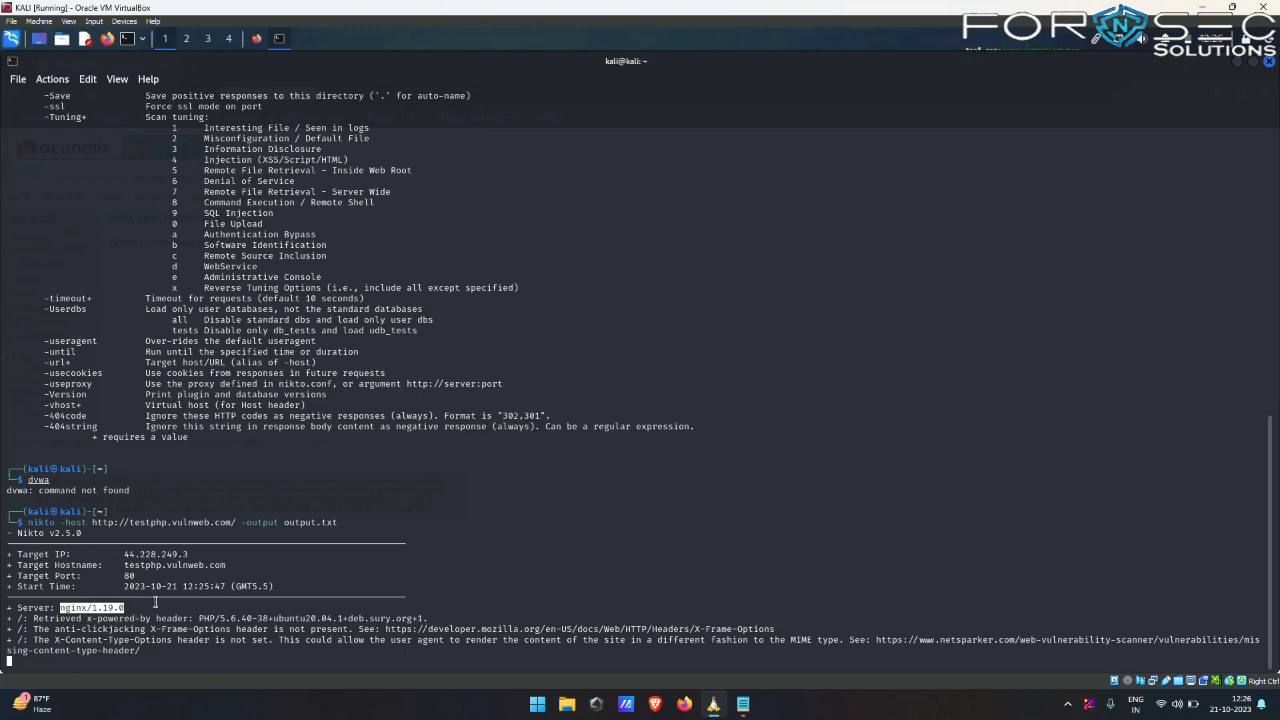
scroll("down", 3)
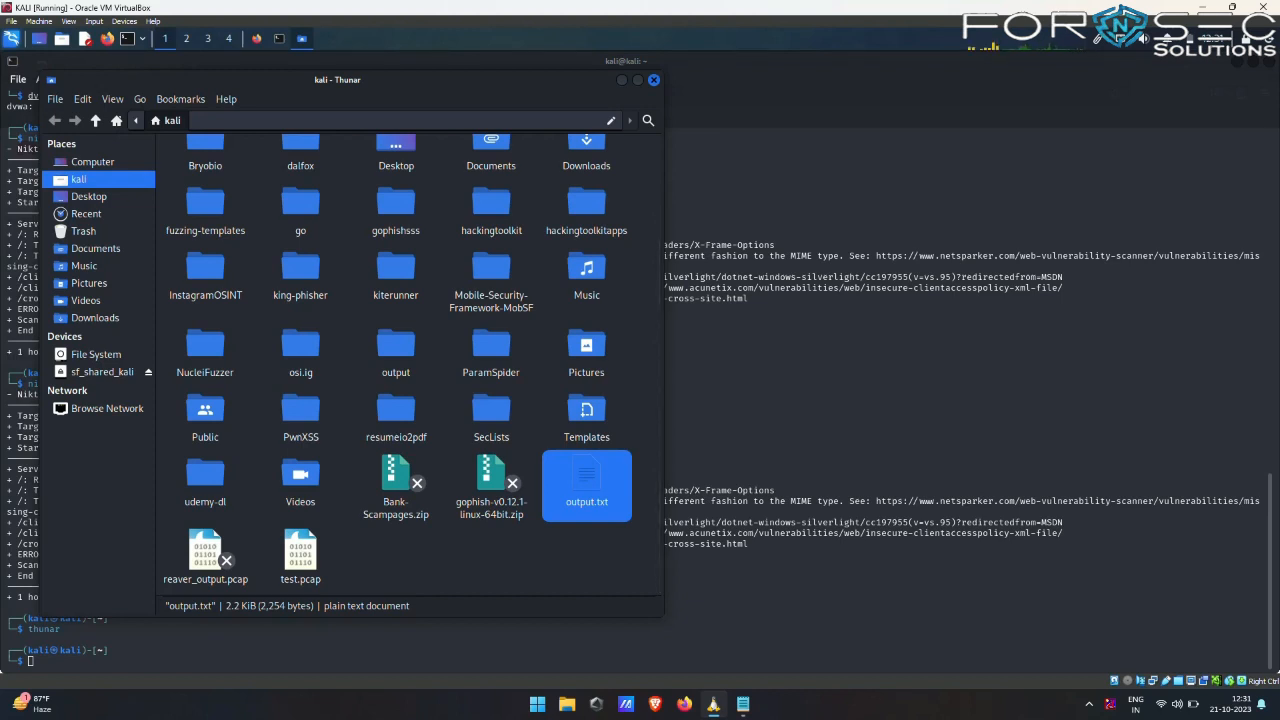
Step: Open output.txt in Mousepad and highlight the target host name in the saved report
double_click(588, 480)
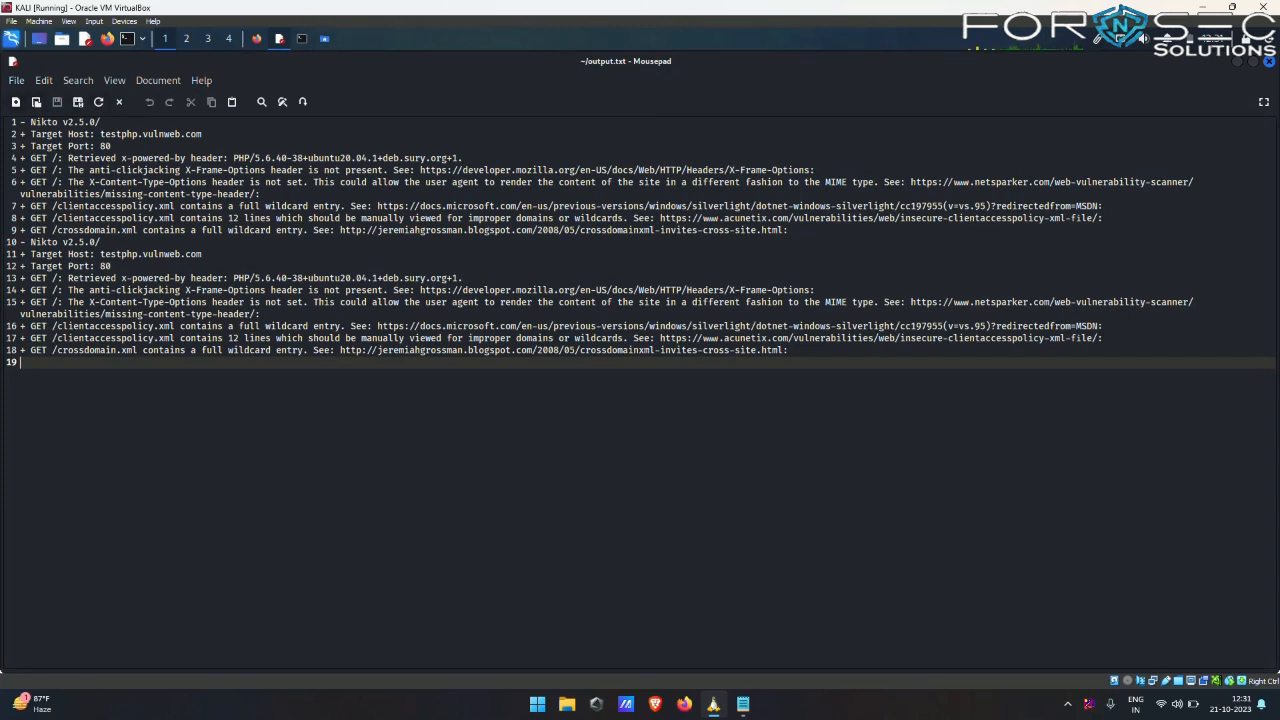
double_click(150, 134)
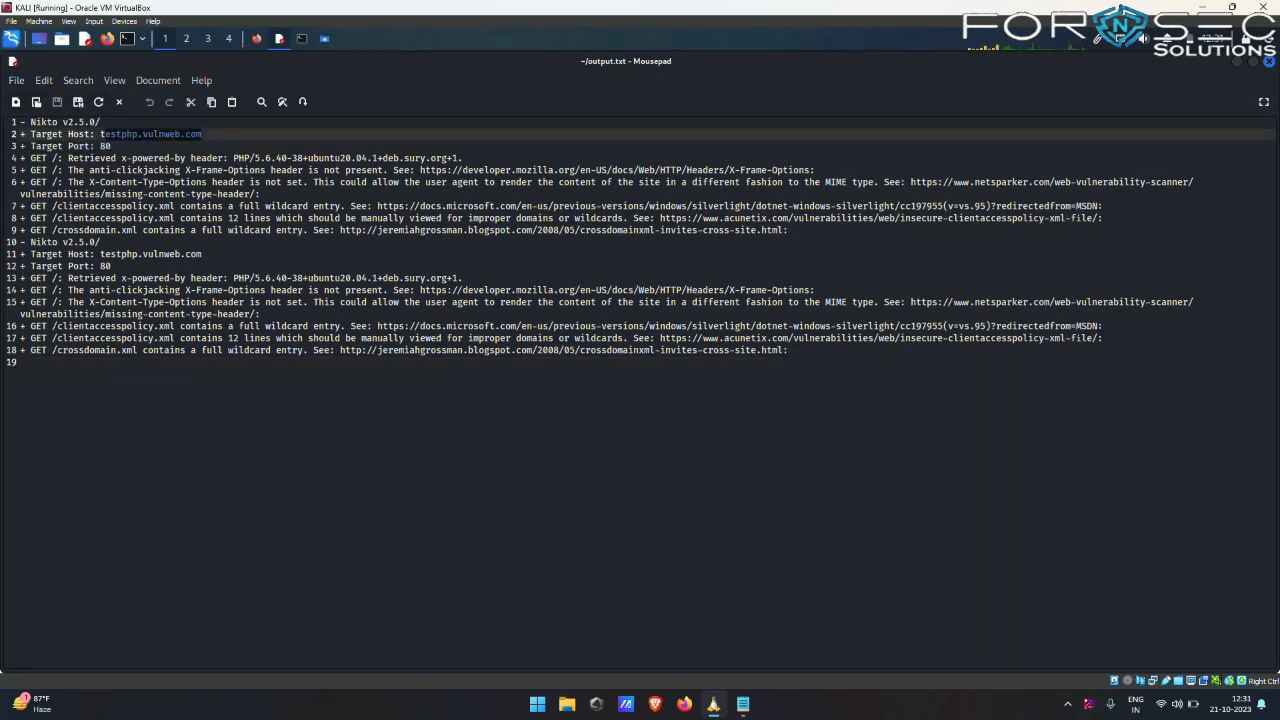